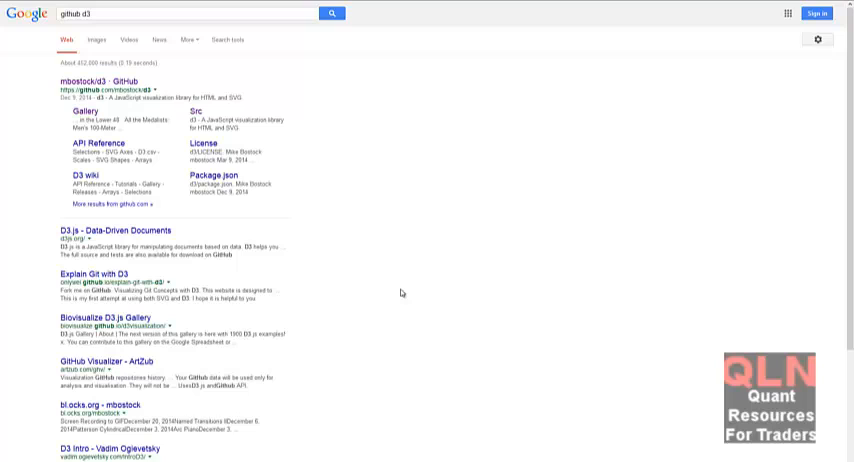
{"action": "mouse_move", "coordinate": [552, 64]}
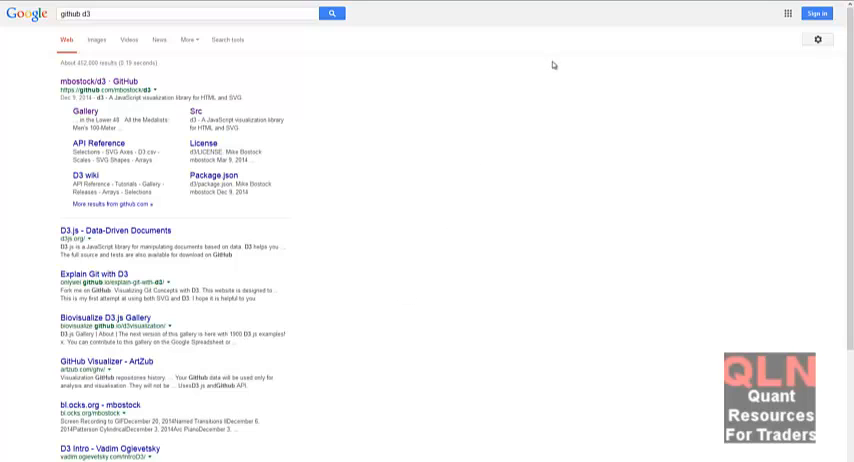
{"action": "mouse_move", "coordinate": [520, 214]}
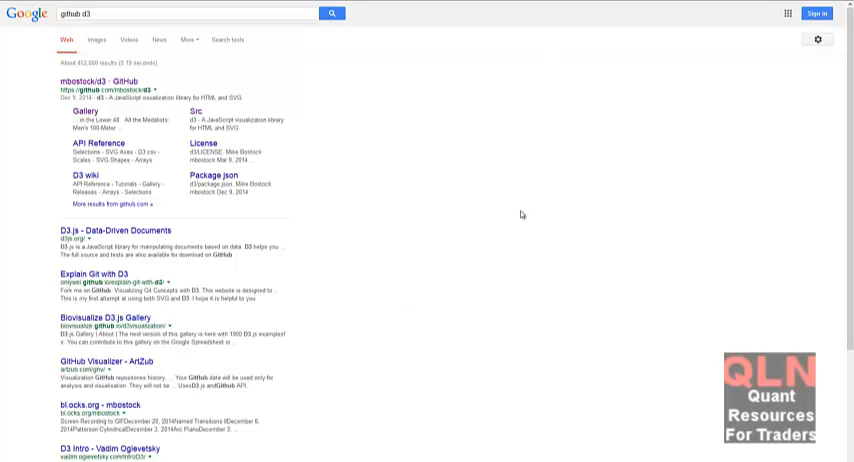
{"action": "mouse_move", "coordinate": [520, 226]}
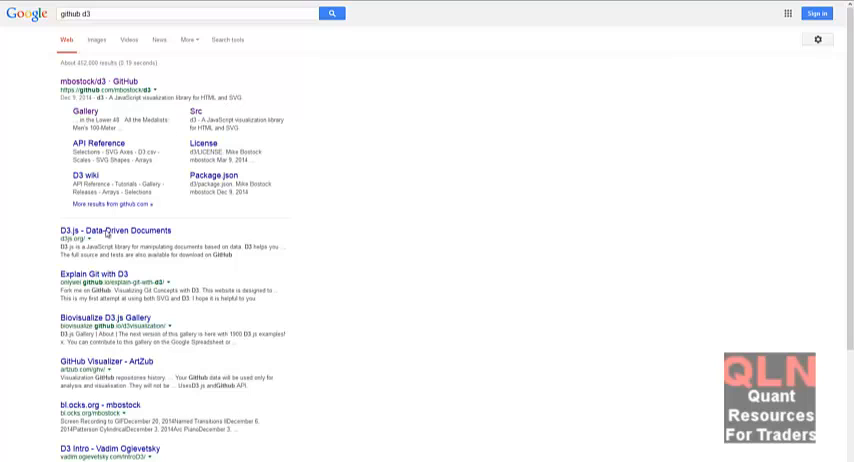
{"action": "mouse_move", "coordinate": [118, 172]}
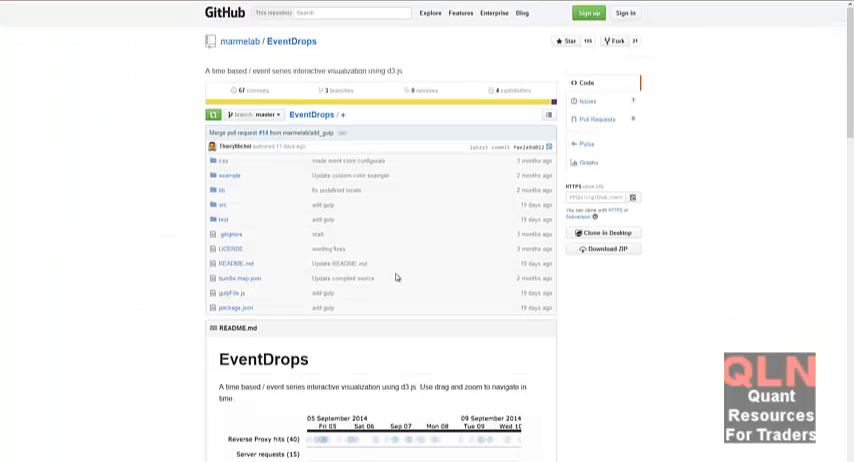
Scroll through the d3 process map README to read its example dependency graphs
{"action": "scroll", "scroll_direction": "down", "scroll_amount": 3}
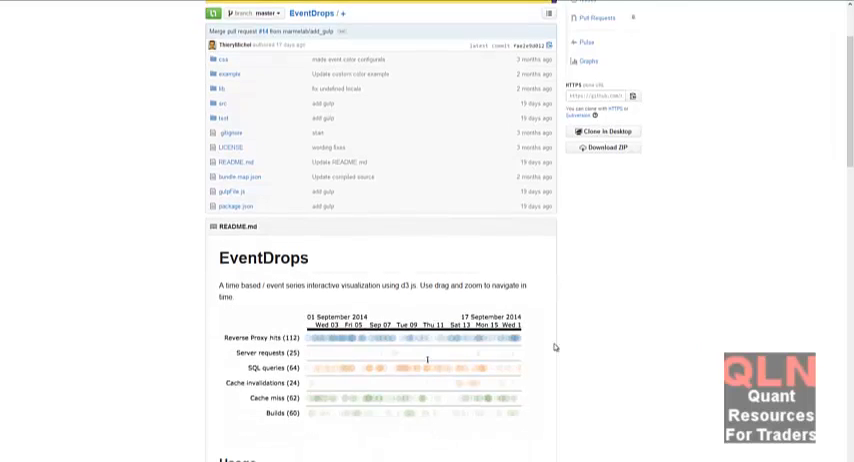
{"action": "scroll", "scroll_direction": "down", "scroll_amount": 3}
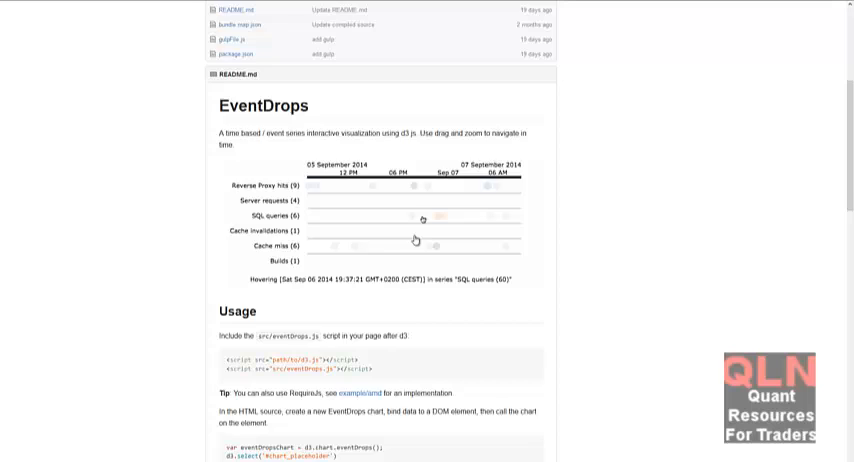
{"action": "scroll", "scroll_direction": "down", "scroll_amount": 3}
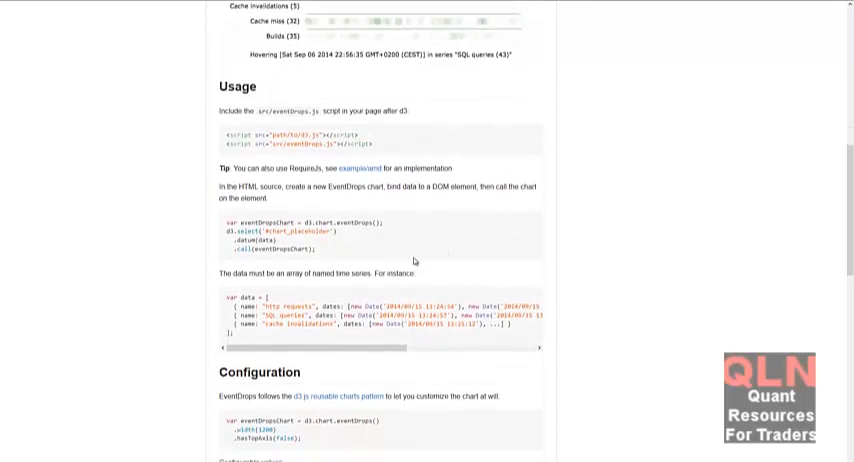
{"action": "scroll", "scroll_direction": "up", "scroll_amount": 3}
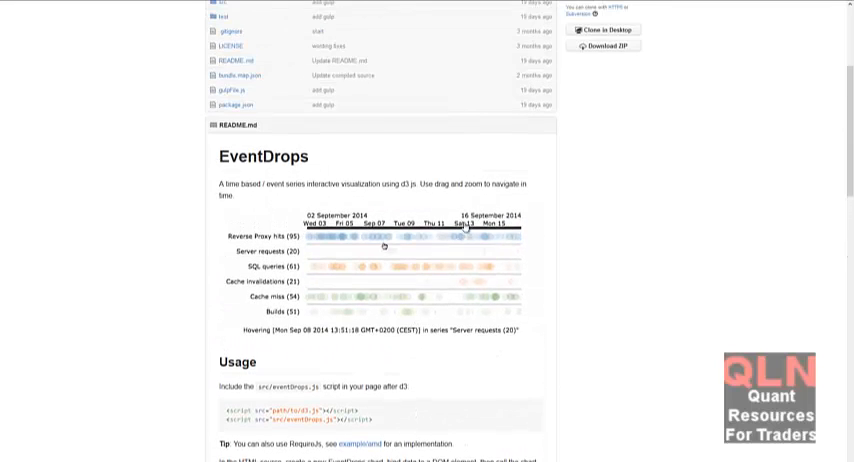
{"action": "scroll", "scroll_direction": "down", "scroll_amount": 3}
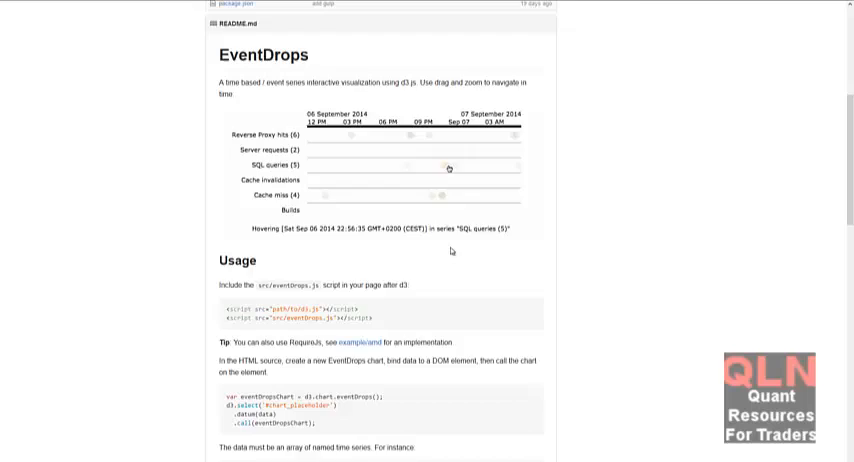
{"action": "scroll", "scroll_direction": "up", "scroll_amount": 3}
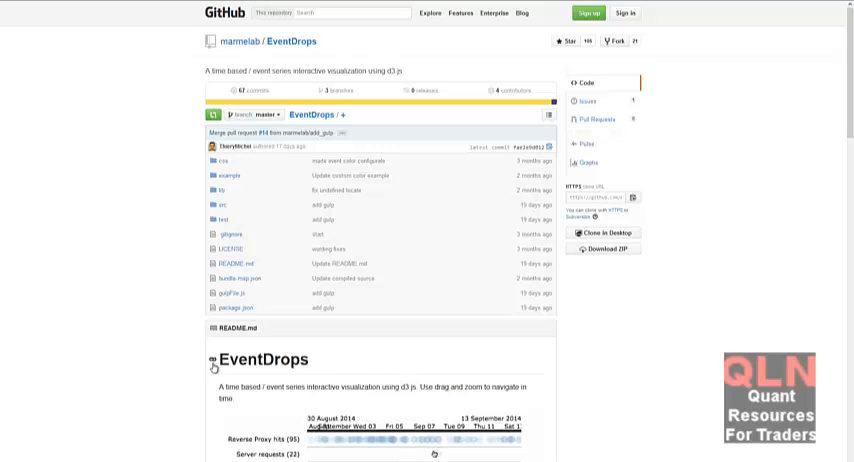
{"action": "scroll", "scroll_direction": "down", "scroll_amount": 3}
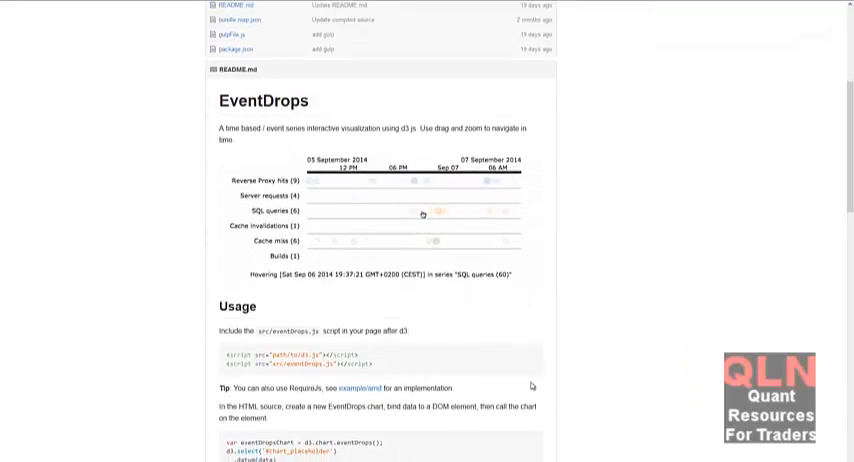
{"action": "scroll", "scroll_direction": "down", "scroll_amount": 3}
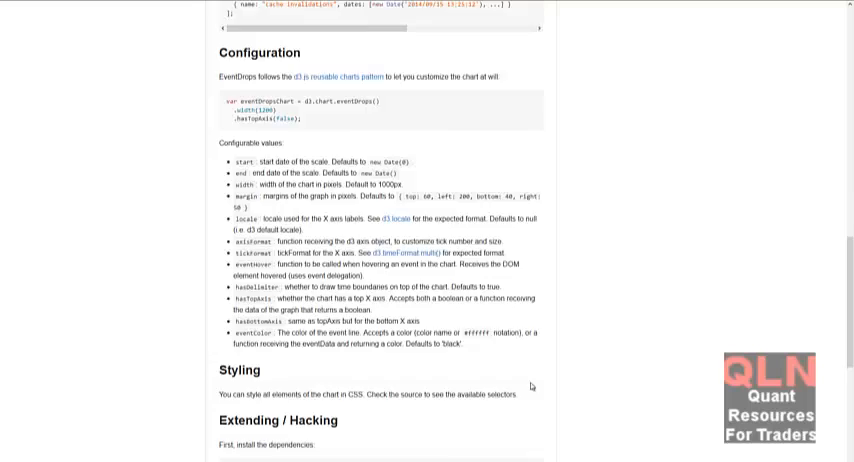
{"action": "scroll", "scroll_direction": "up", "scroll_amount": 3}
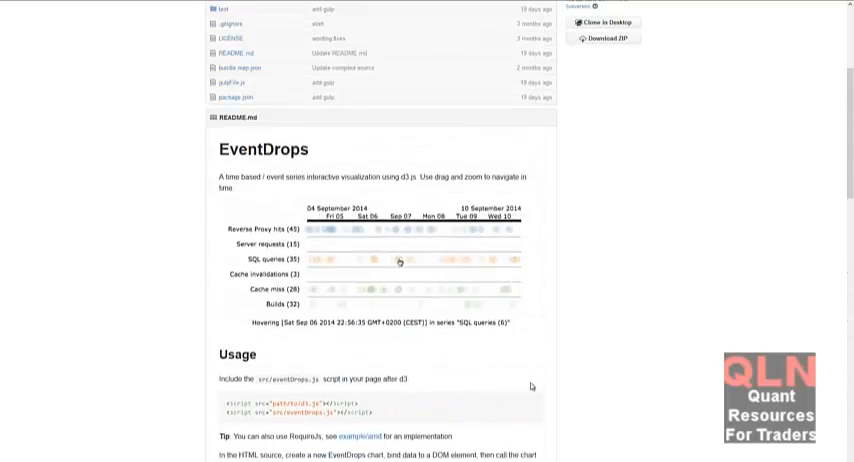
{"action": "scroll", "scroll_direction": "up", "scroll_amount": 3}
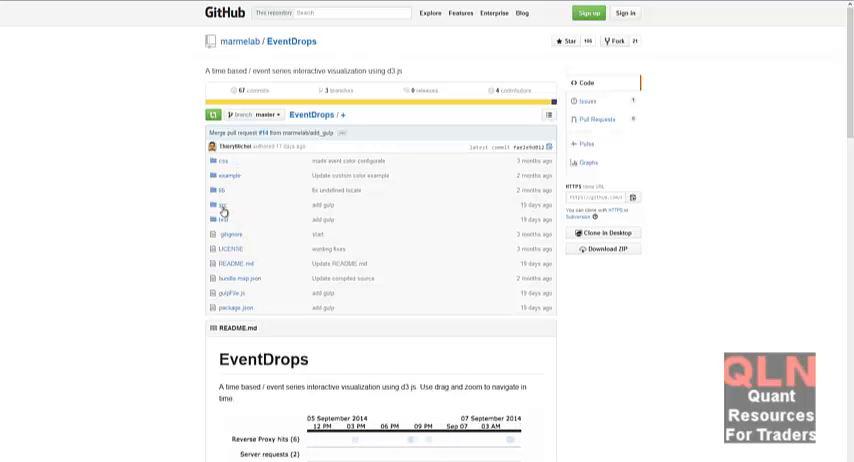
Go to the D3 wiki Gallery page and skim its top section
{"action": "left_click", "coordinate": [222, 204]}
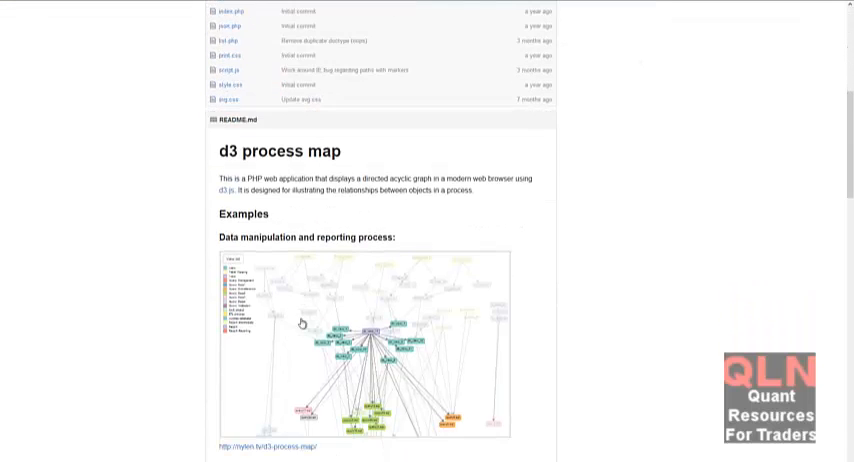
{"action": "scroll", "scroll_direction": "down", "scroll_amount": 3}
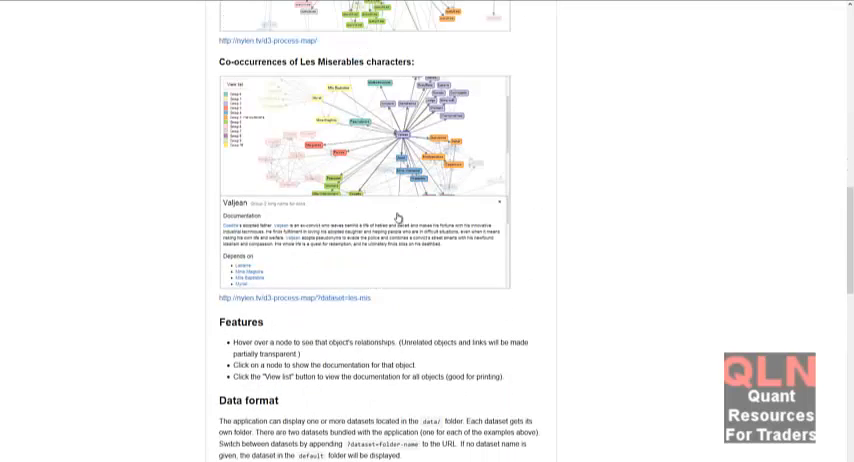
{"action": "scroll", "scroll_direction": "up", "scroll_amount": 3}
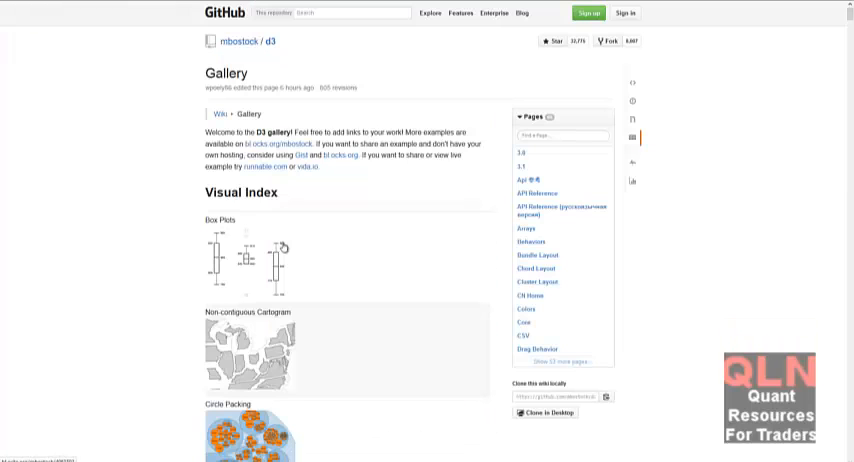
Scroll down through the Gallery's Visual Index thumbnails of example charts
{"action": "scroll", "scroll_direction": "down", "scroll_amount": 3}
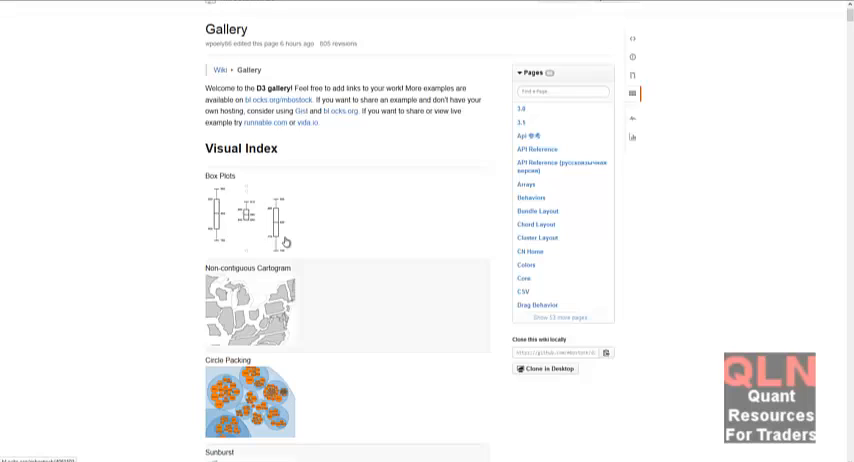
{"action": "scroll", "scroll_direction": "down", "scroll_amount": 3}
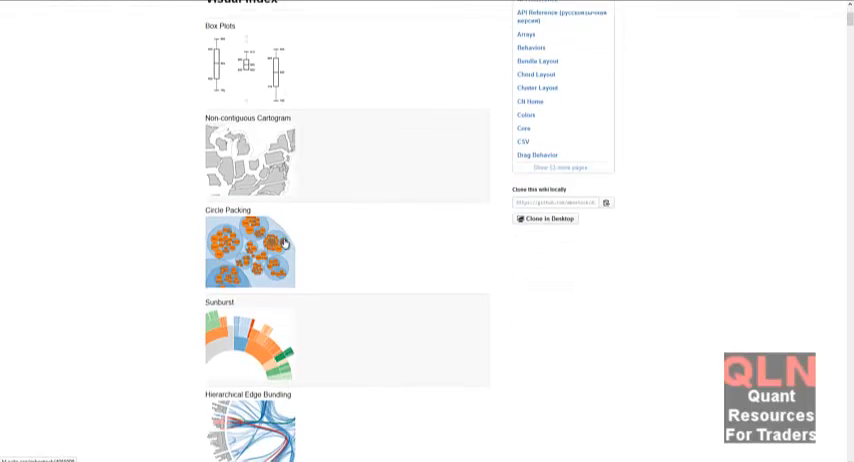
{"action": "scroll", "scroll_direction": "down", "scroll_amount": 3}
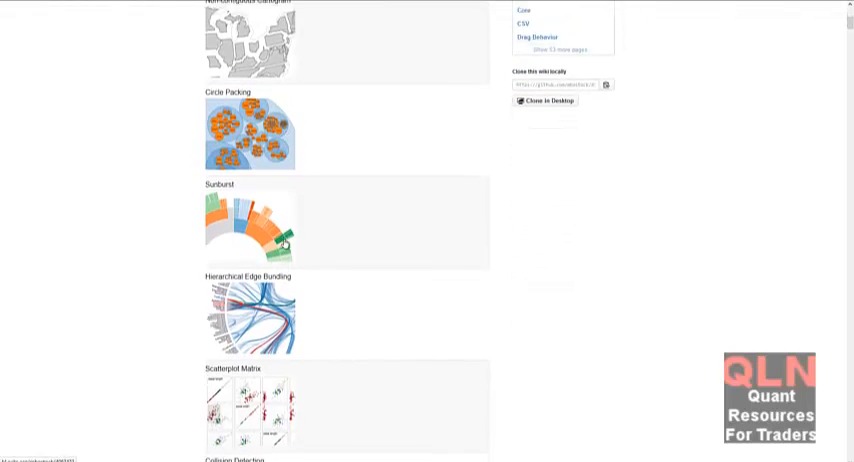
{"action": "scroll", "scroll_direction": "down", "scroll_amount": 3}
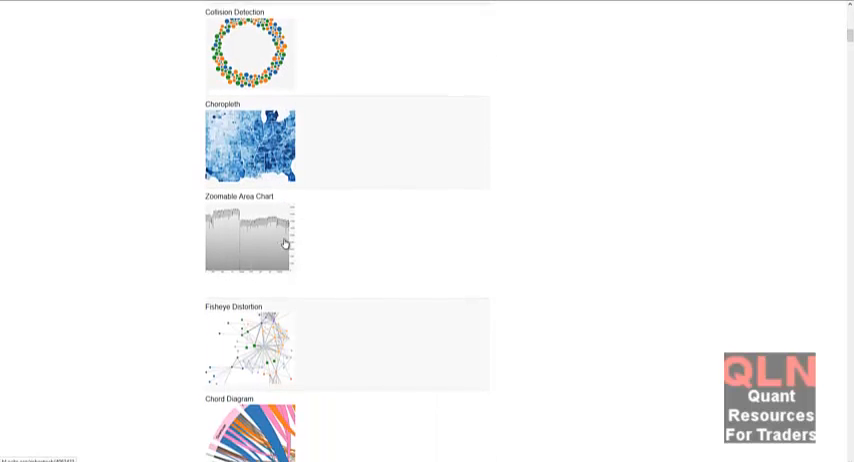
{"action": "scroll", "scroll_direction": "down", "scroll_amount": 3}
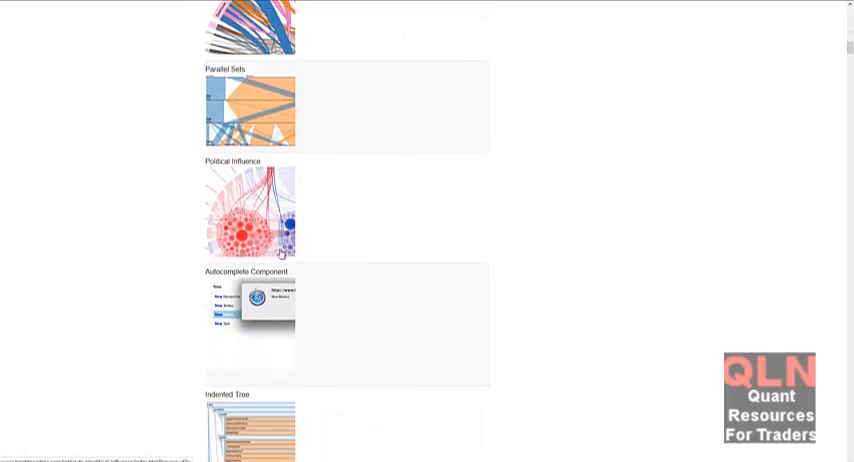
{"action": "scroll", "scroll_direction": "down", "scroll_amount": 3}
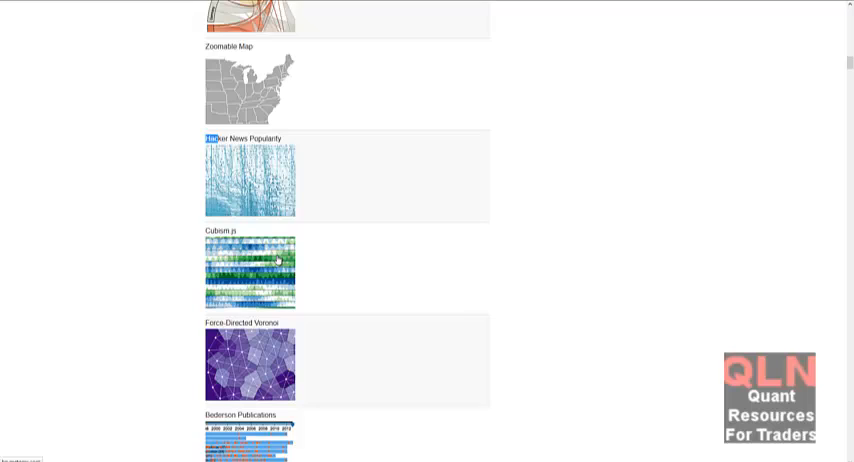
{"action": "scroll", "scroll_direction": "down", "scroll_amount": 3}
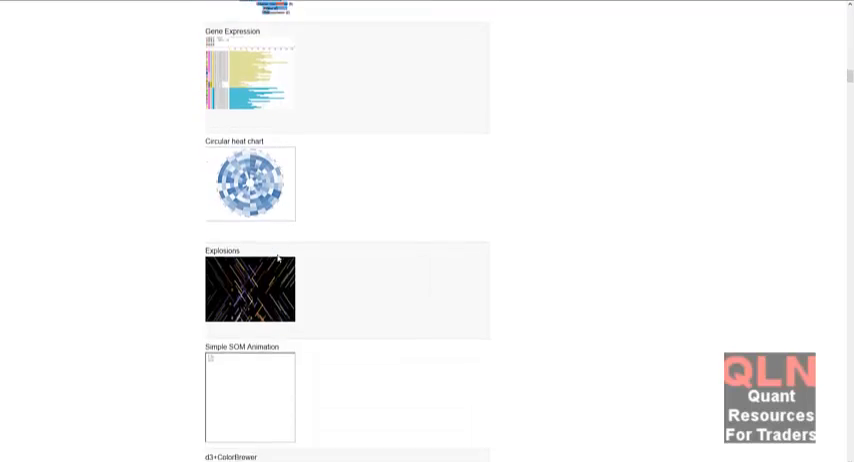
{"action": "scroll", "scroll_direction": "down", "scroll_amount": 3}
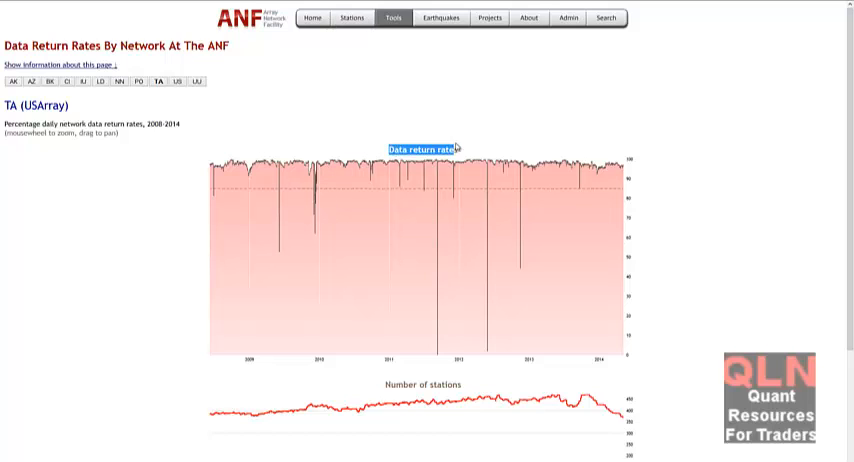
{"action": "mouse_move", "coordinate": [488, 280]}
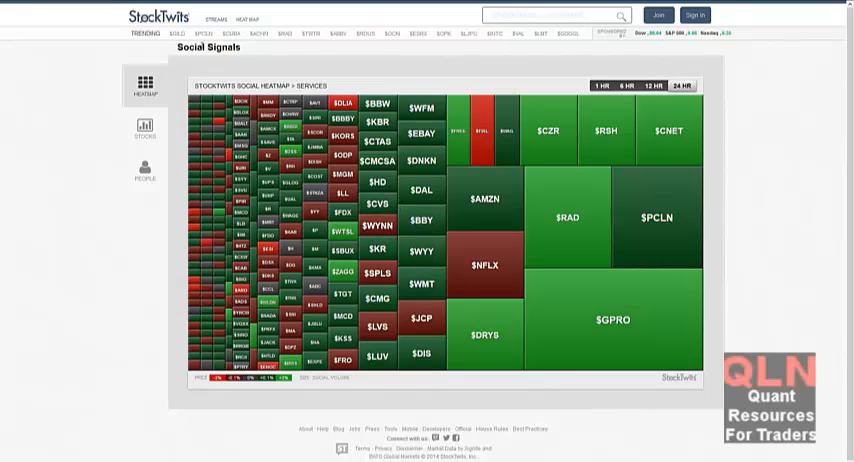
{"action": "mouse_move", "coordinate": [224, 96]}
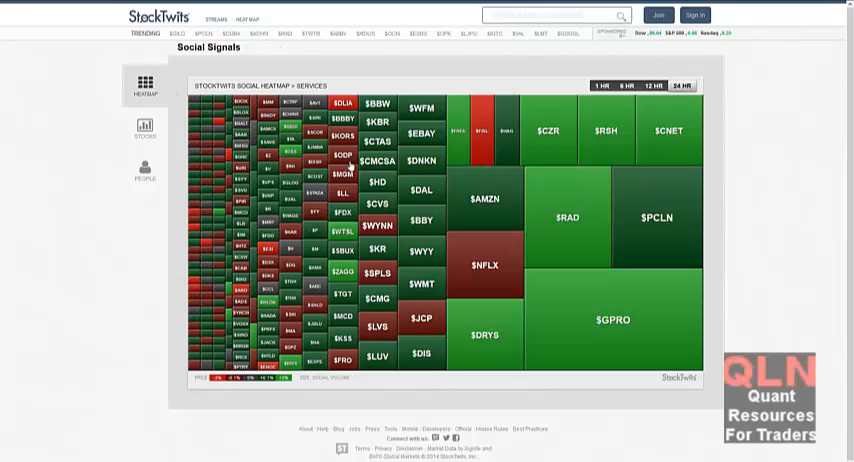
{"action": "mouse_move", "coordinate": [566, 232]}
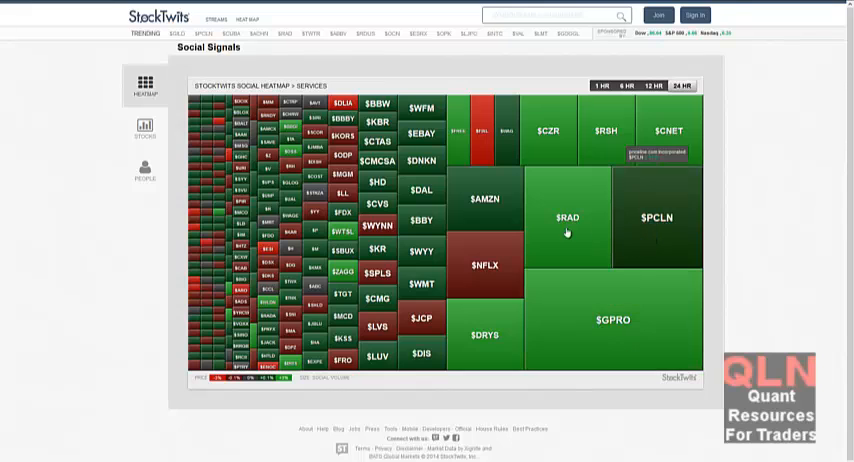
{"action": "left_click", "coordinate": [668, 216]}
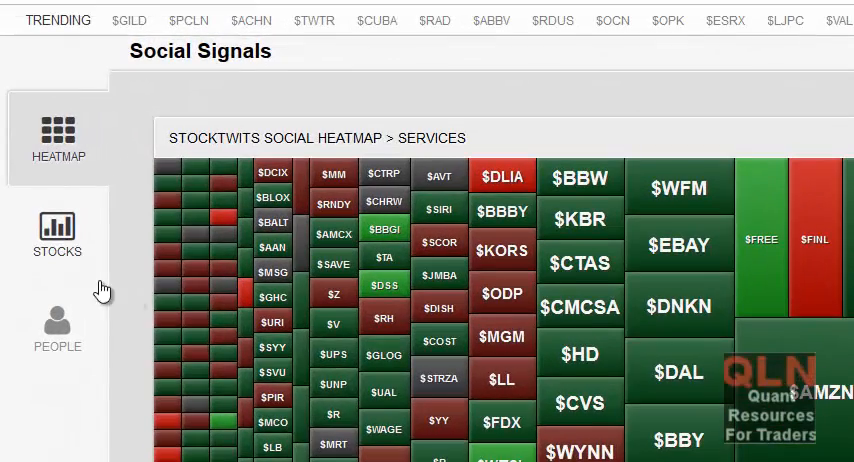
{"action": "left_click", "coordinate": [58, 236]}
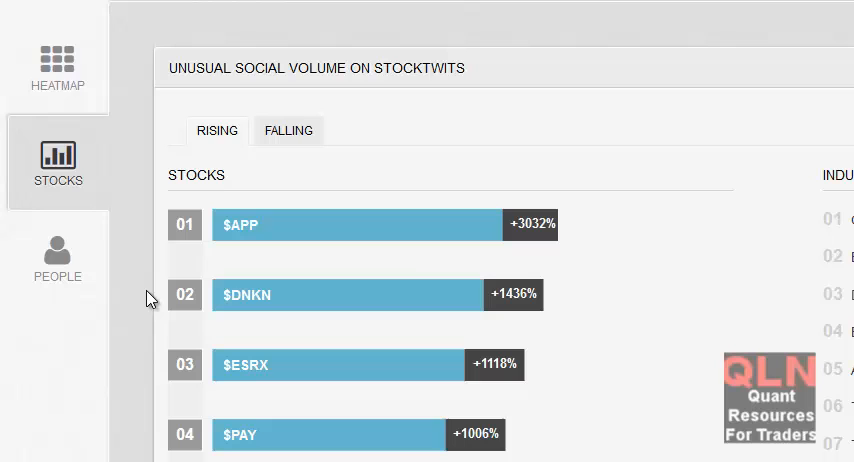
{"action": "mouse_move", "coordinate": [58, 58]}
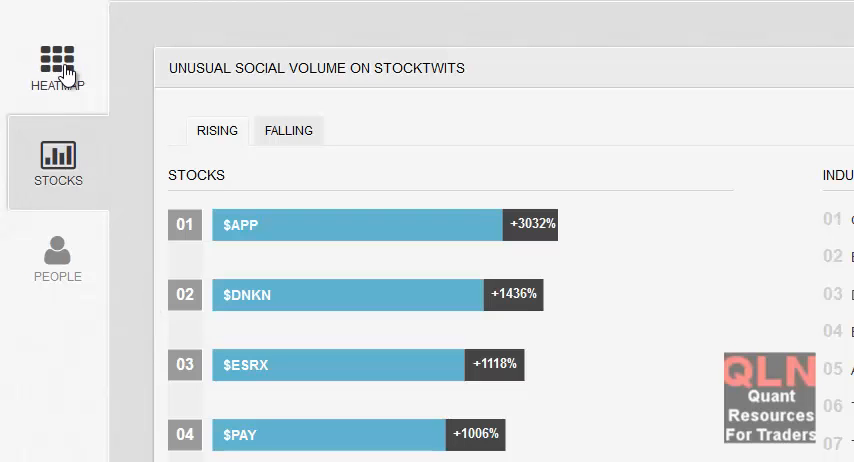
{"action": "left_click", "coordinate": [58, 66]}
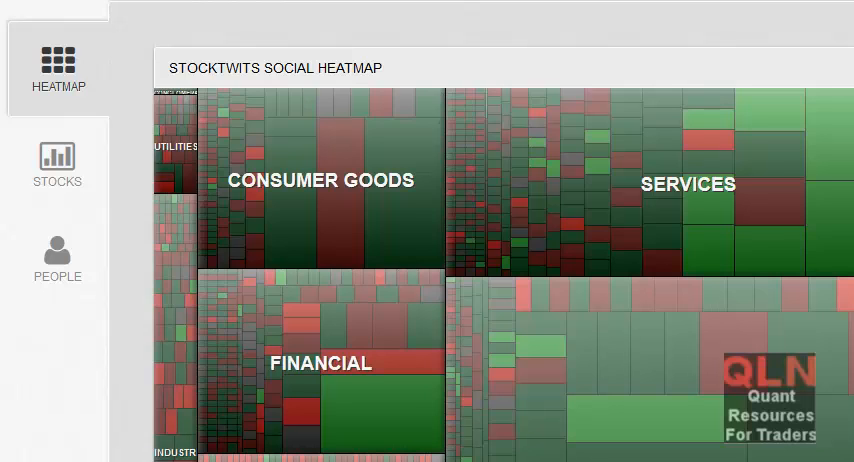
{"action": "scroll", "scroll_direction": "up", "scroll_amount": 3}
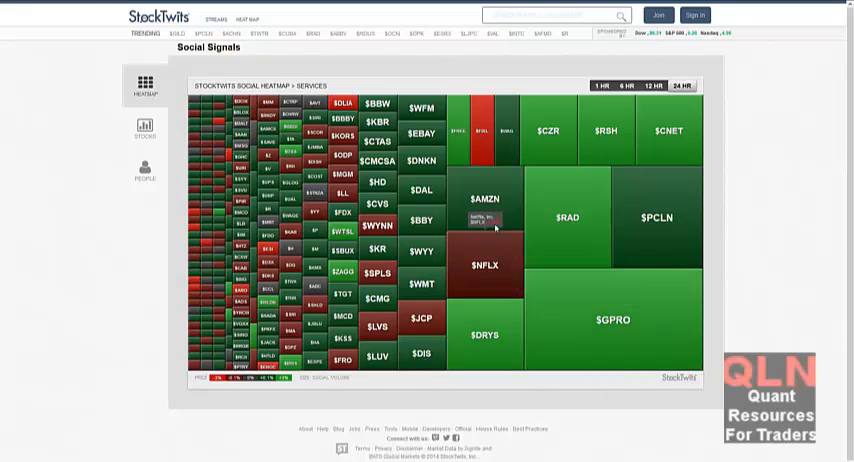
{"action": "left_click", "coordinate": [482, 204]}
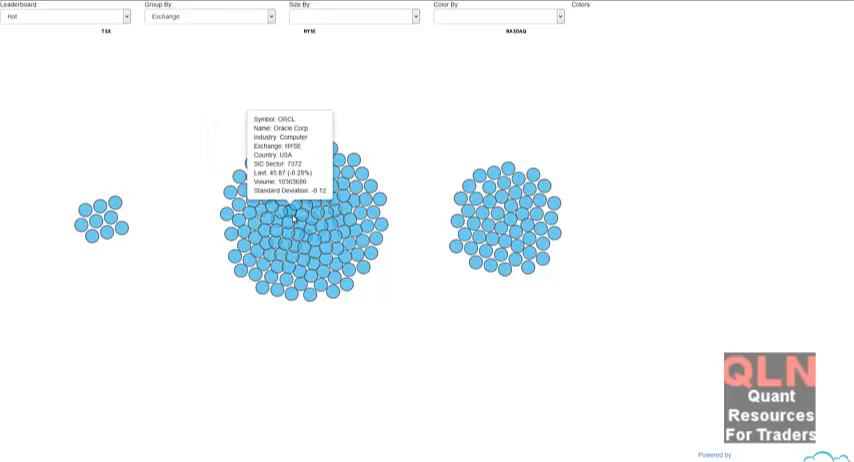
{"action": "mouse_move", "coordinate": [302, 216]}
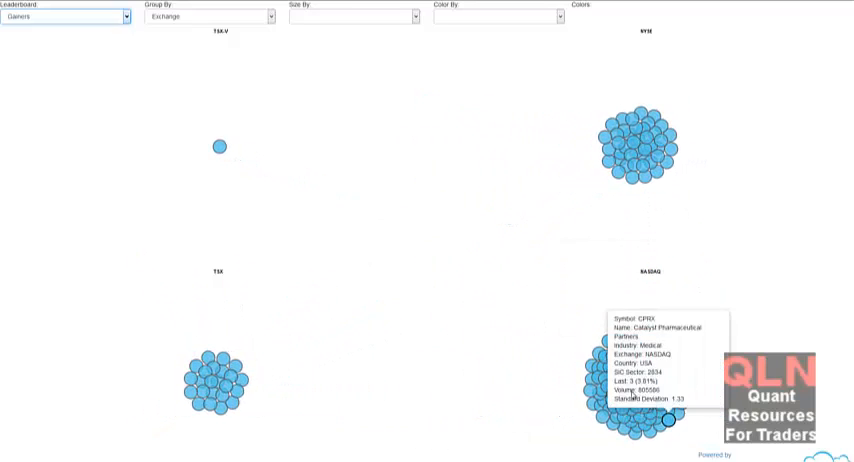
{"action": "mouse_move", "coordinate": [632, 396]}
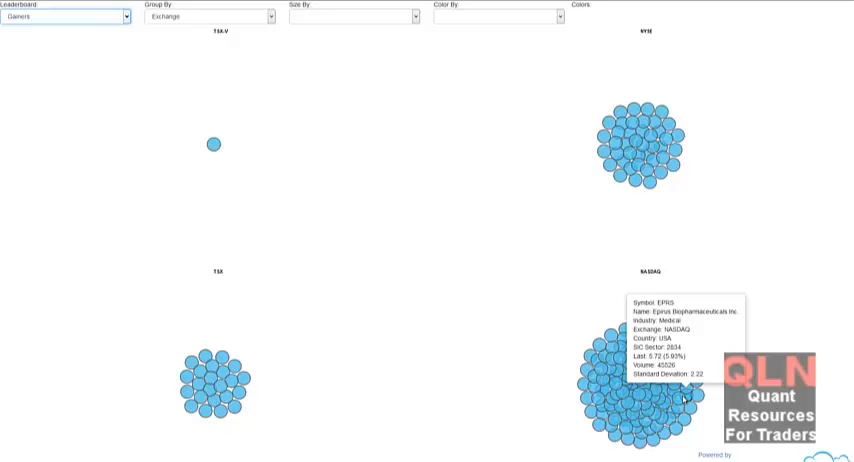
{"action": "mouse_move", "coordinate": [630, 364]}
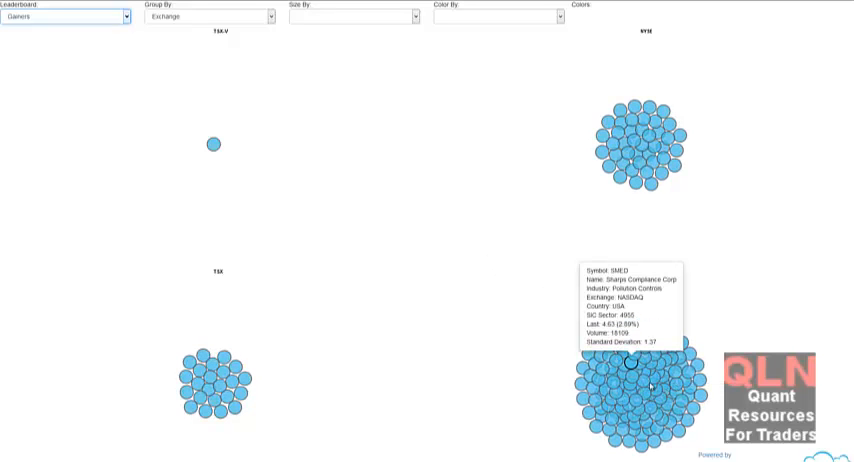
{"action": "mouse_move", "coordinate": [648, 384]}
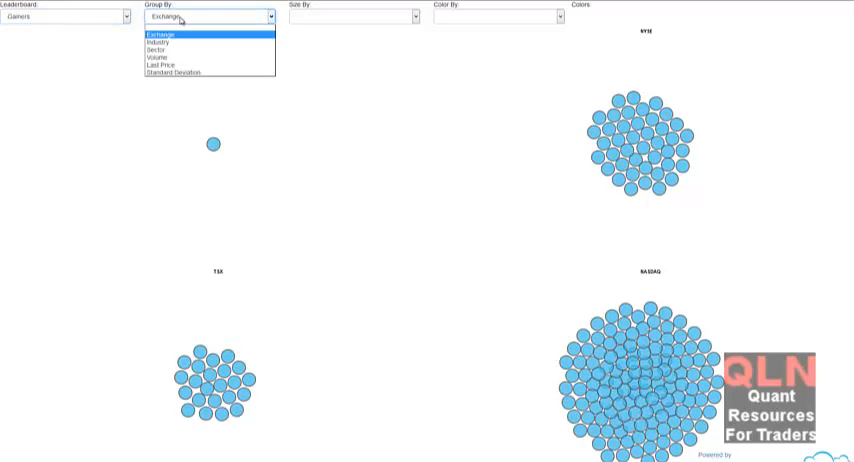
Regroup the leaderboard bubbles into clusters by SIC sector code
{"action": "left_click", "coordinate": [156, 48]}
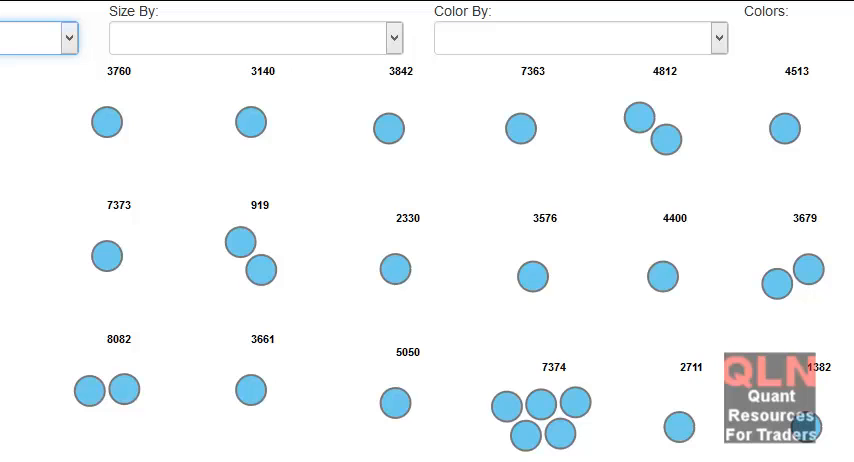
{"action": "mouse_move", "coordinate": [824, 112]}
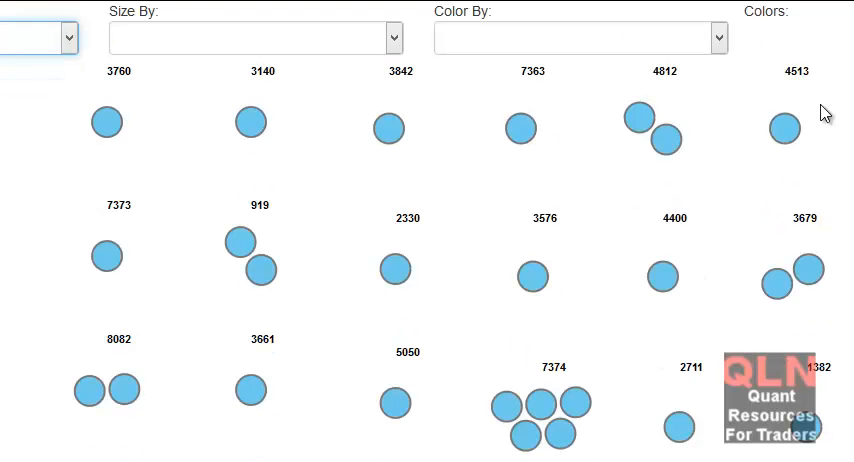
{"action": "mouse_move", "coordinate": [136, 8]}
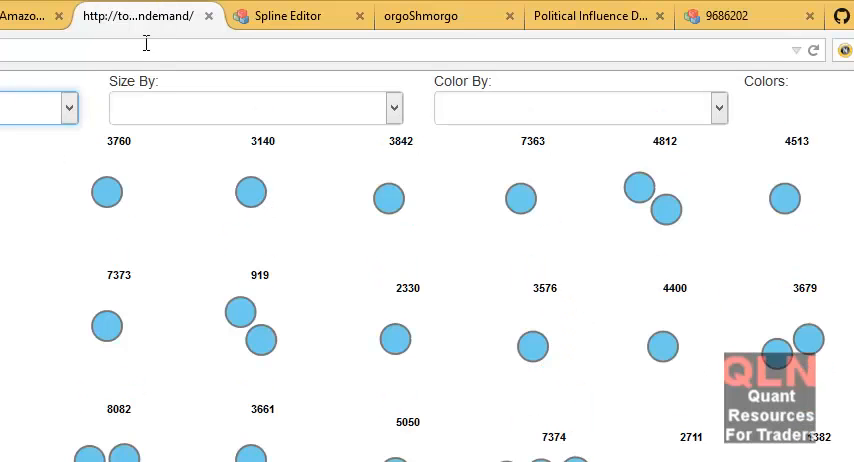
{"action": "mouse_move", "coordinate": [130, 14]}
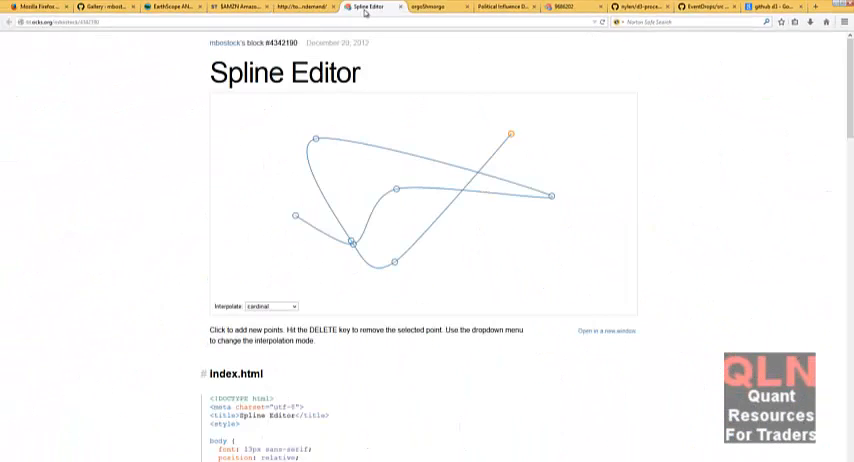
Drag the spline's end point around and set interpolation to step-after
{"action": "scroll", "scroll_direction": "down", "scroll_amount": 3}
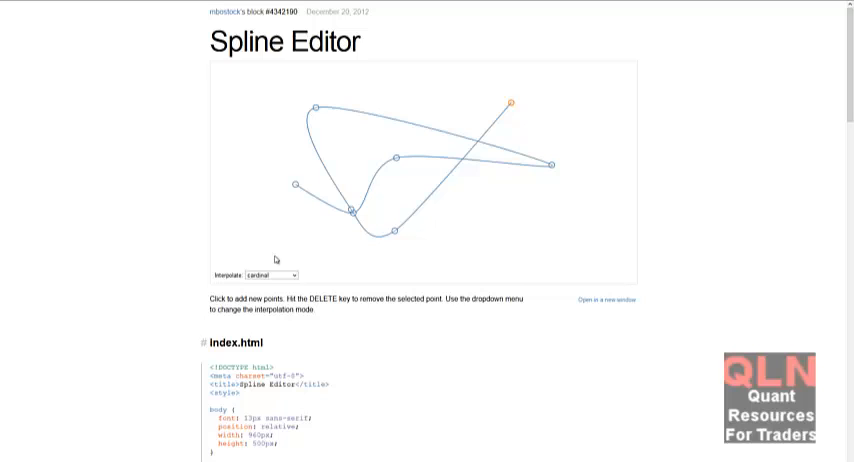
{"action": "left_click_drag", "start_coordinate": [512, 100], "coordinate": [524, 140]}
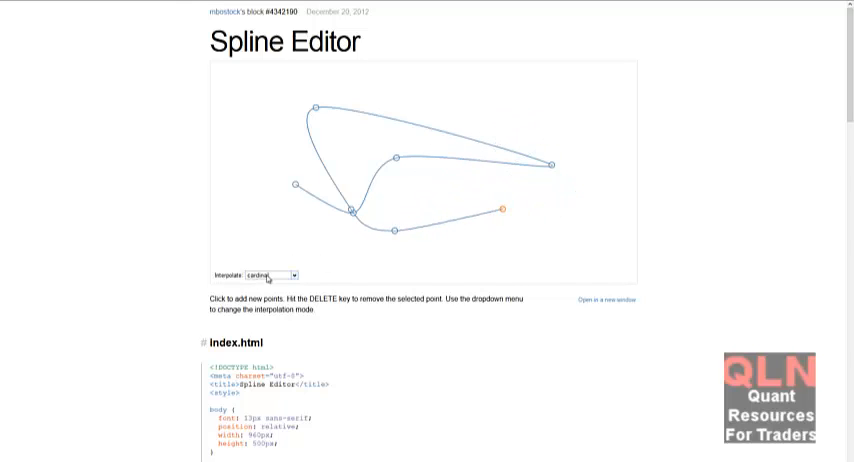
{"action": "left_click", "coordinate": [276, 276]}
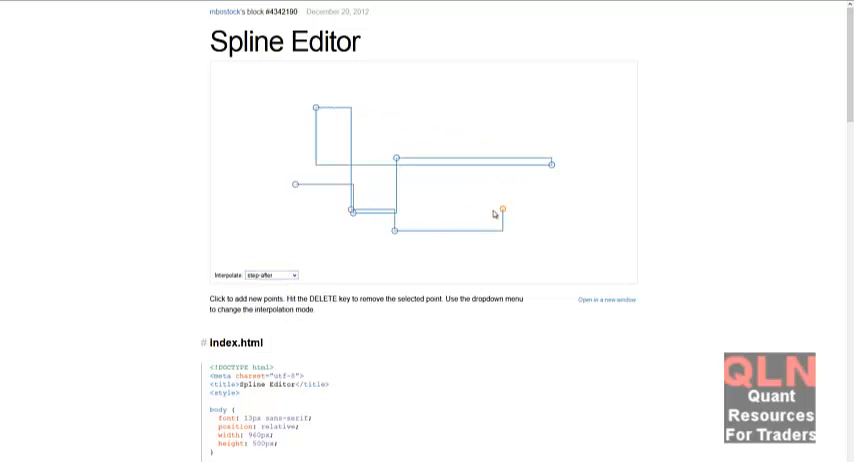
{"action": "left_click_drag", "start_coordinate": [504, 204], "coordinate": [570, 264]}
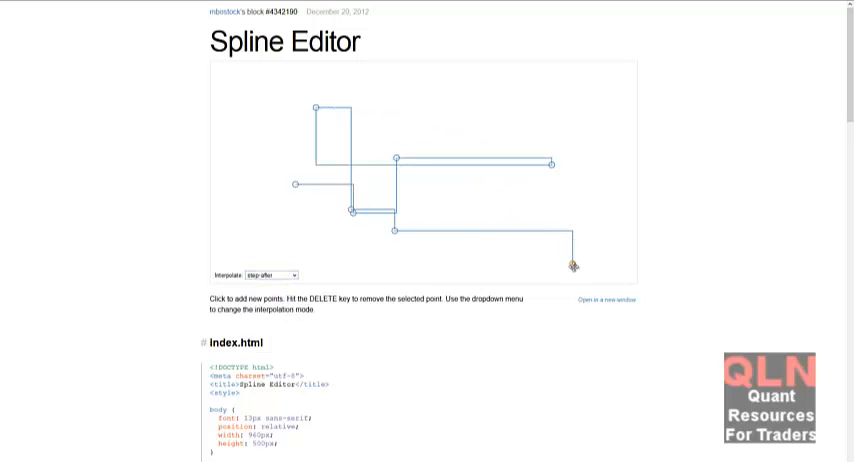
{"action": "left_click_drag", "start_coordinate": [570, 264], "coordinate": [598, 116]}
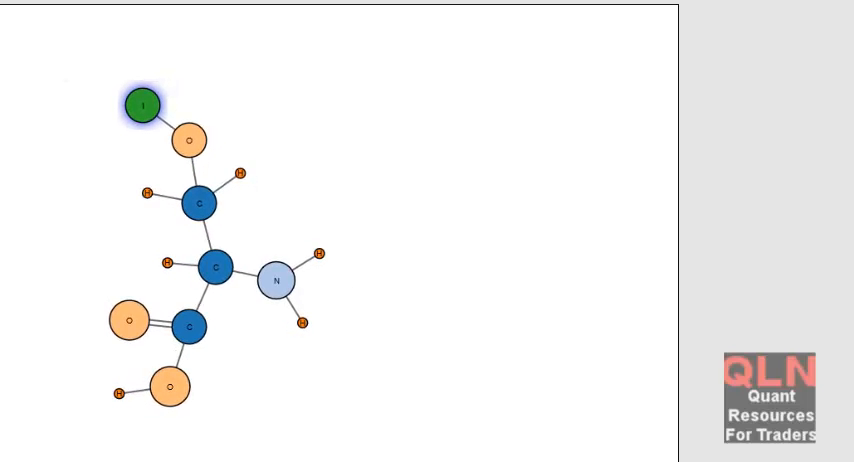
Load 3-keto-2-nitroethane in orgoShmorgo, apply a bond type, then move to the Congressional Influences chart
{"action": "left_click", "coordinate": [238, 56]}
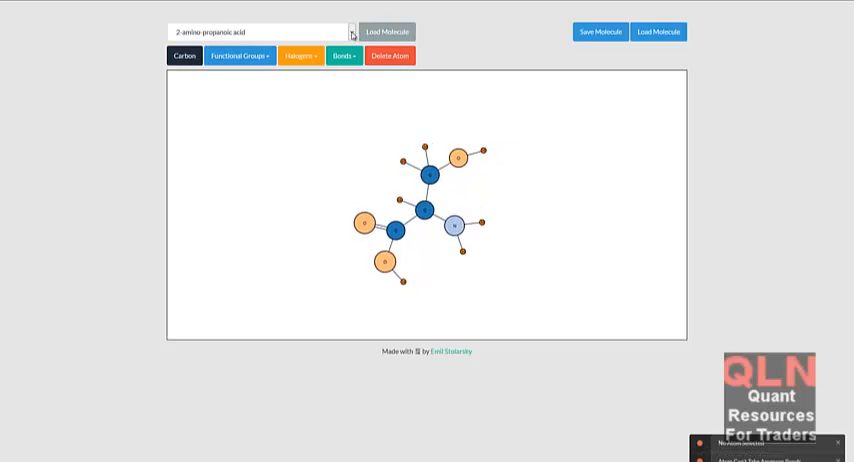
{"action": "left_click", "coordinate": [352, 32]}
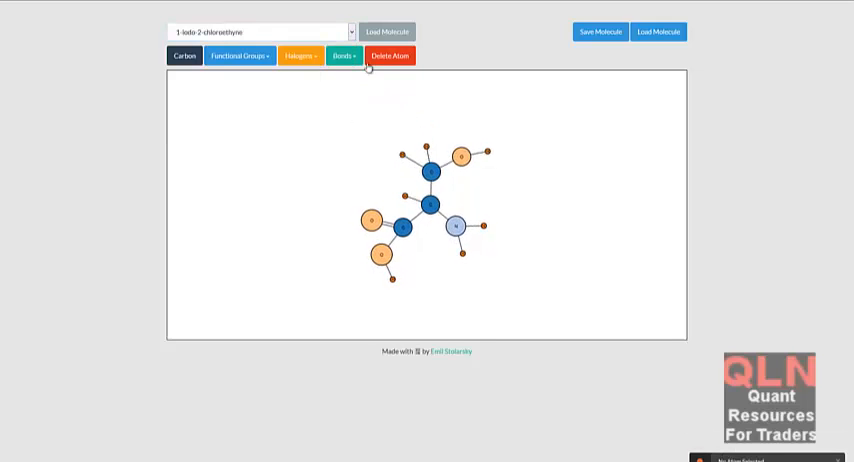
{"action": "left_click", "coordinate": [344, 56]}
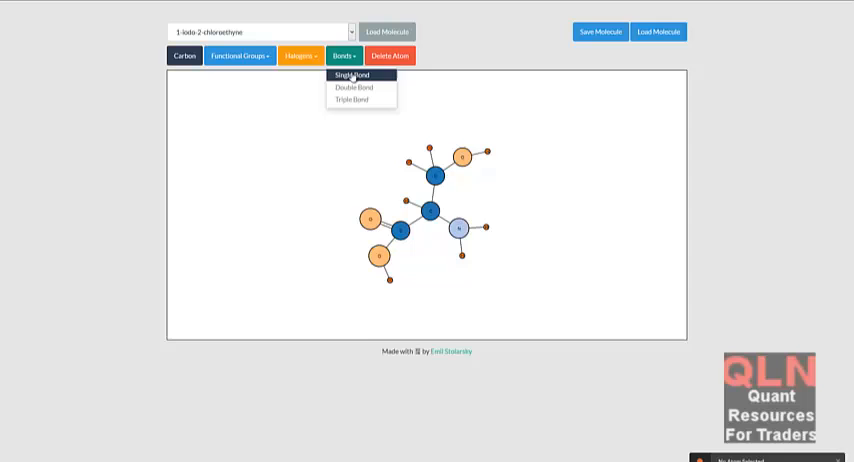
{"action": "left_click", "coordinate": [350, 76]}
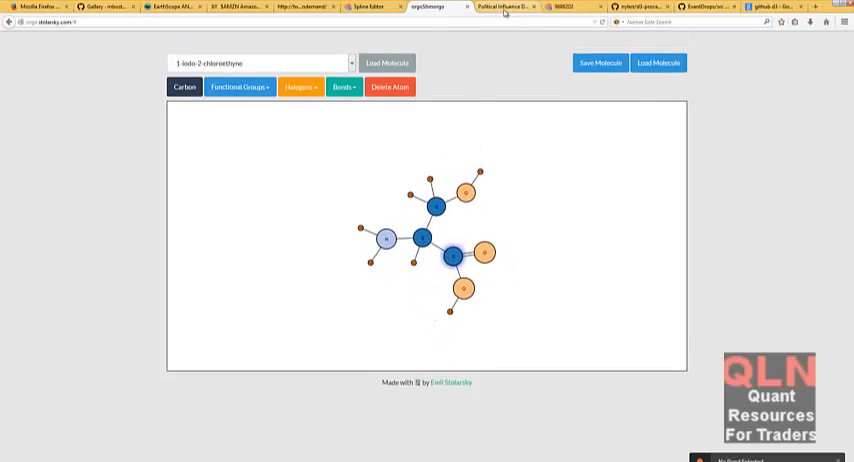
{"action": "left_click", "coordinate": [504, 8]}
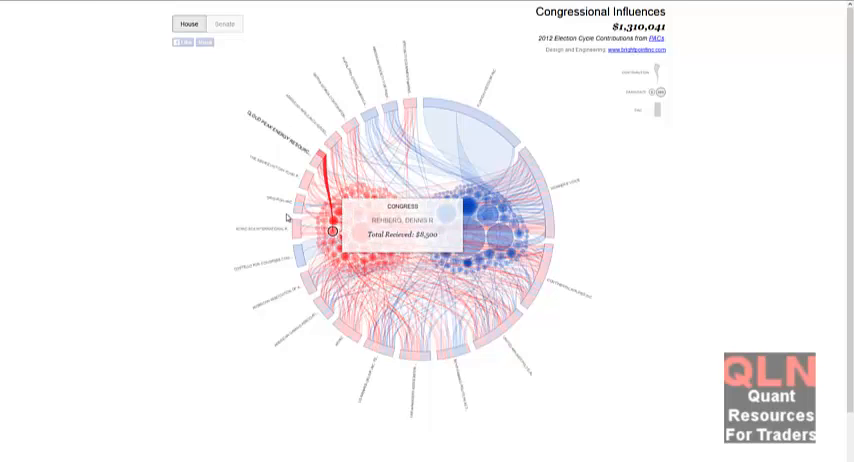
{"action": "mouse_move", "coordinate": [500, 172]}
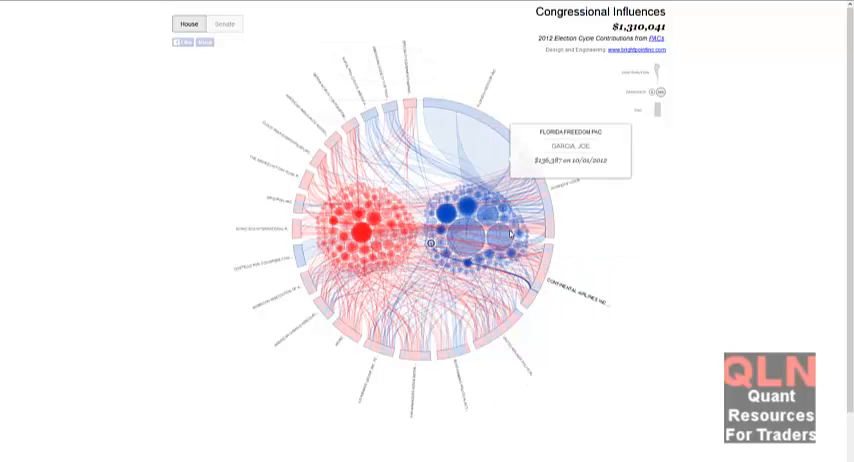
Toggle the chord diagram to Senate contributions, then bring up the PopCha! Movie Network
{"action": "left_click", "coordinate": [224, 24]}
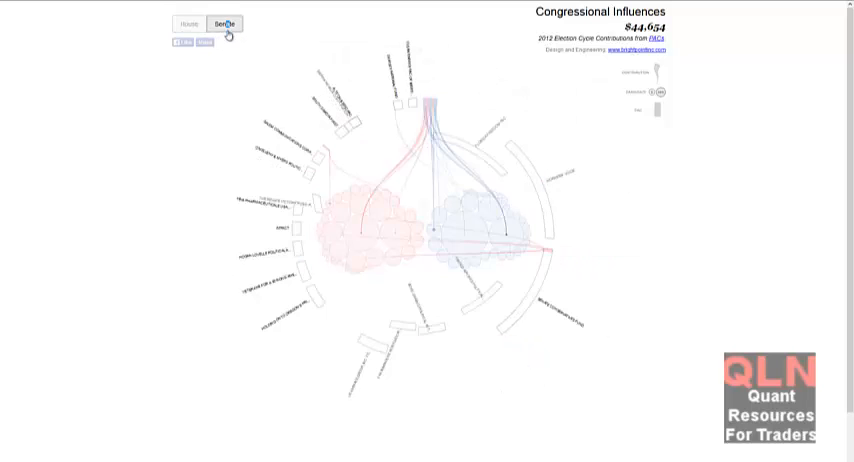
{"action": "left_click", "coordinate": [224, 24]}
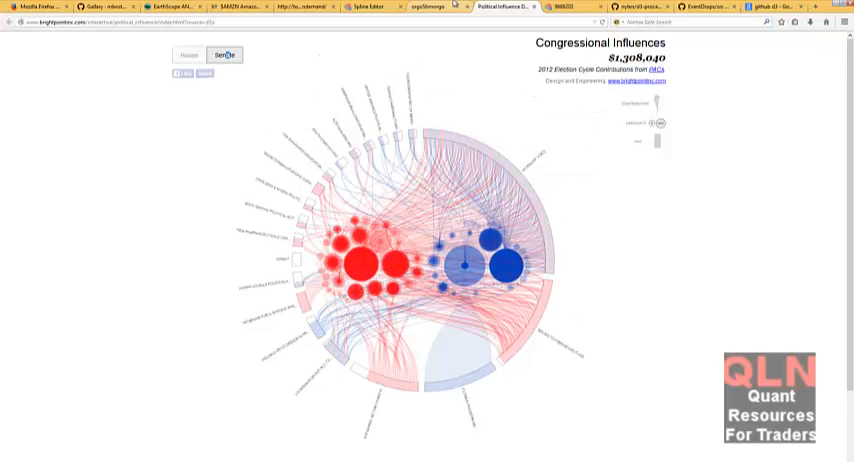
{"action": "left_click", "coordinate": [560, 8]}
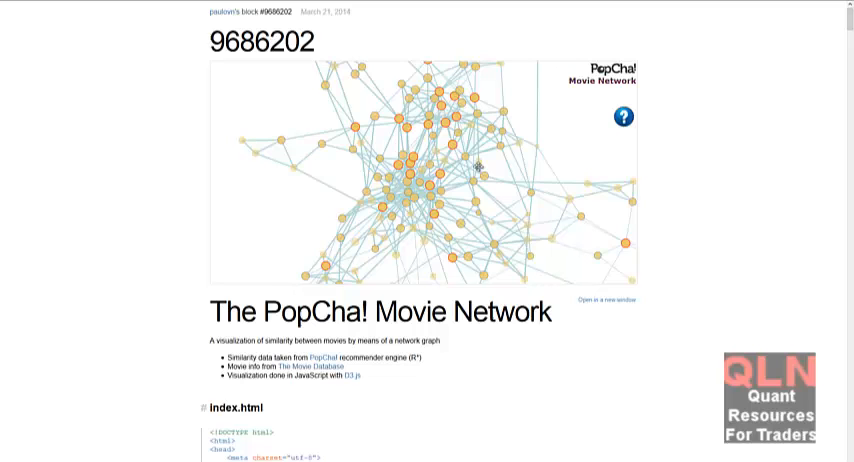
{"action": "mouse_move", "coordinate": [510, 218]}
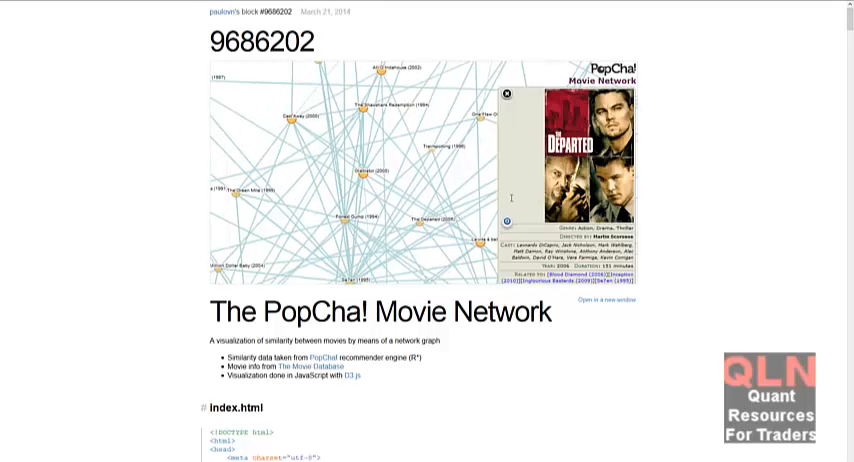
Zoom into the movie network and show detail cards for The Departed and The Shawshank Redemption
{"action": "left_click", "coordinate": [508, 92]}
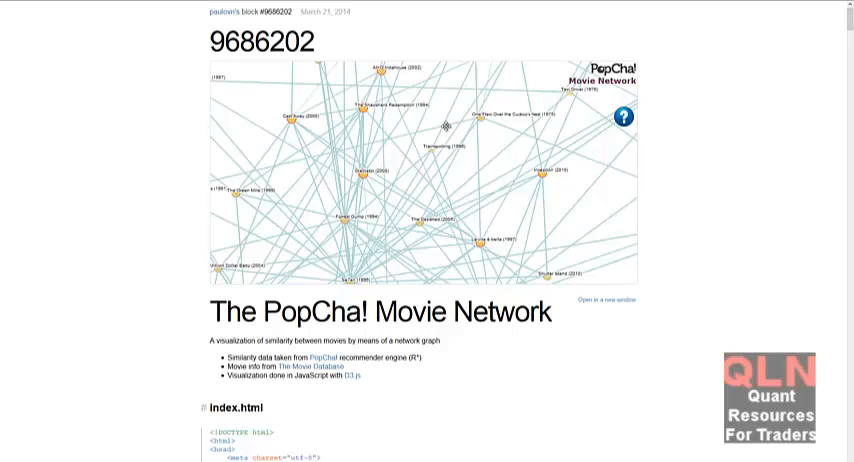
{"action": "left_click", "coordinate": [372, 106]}
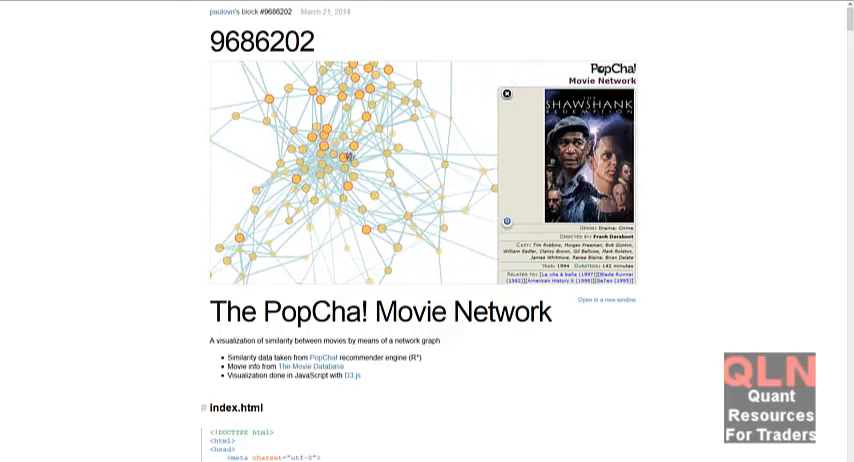
{"action": "left_click", "coordinate": [508, 96]}
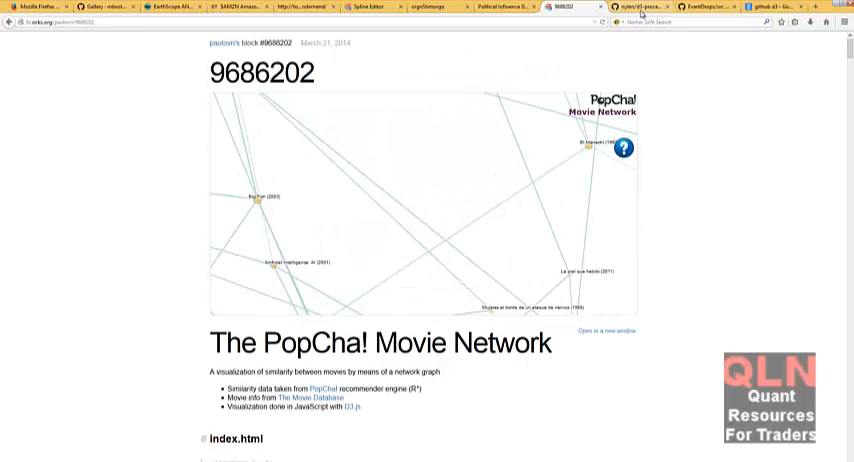
{"action": "scroll", "scroll_direction": "down", "scroll_amount": 3}
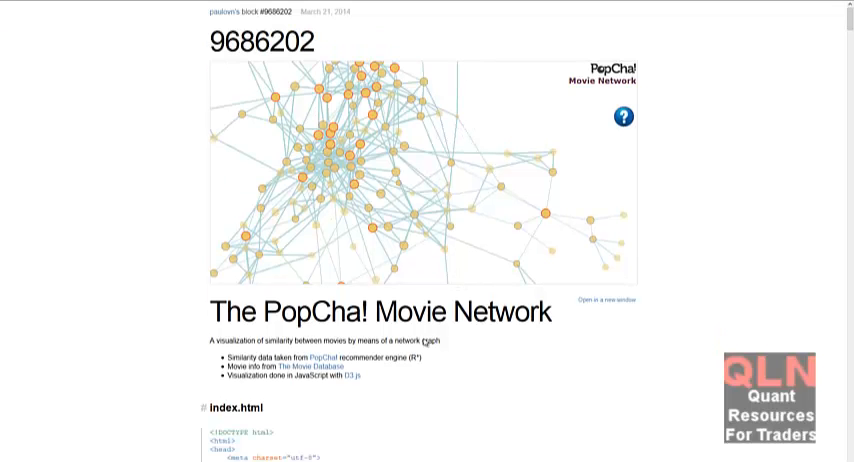
{"action": "scroll", "scroll_direction": "down", "scroll_amount": 3}
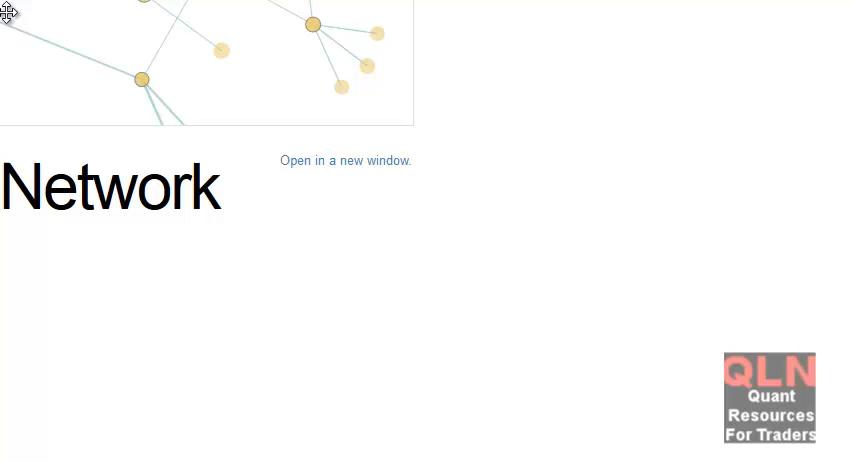
Revisit the Congressional Influences and orgoShmorgo tabs, ending on the Spline Editor
{"action": "left_click", "coordinate": [356, 16]}
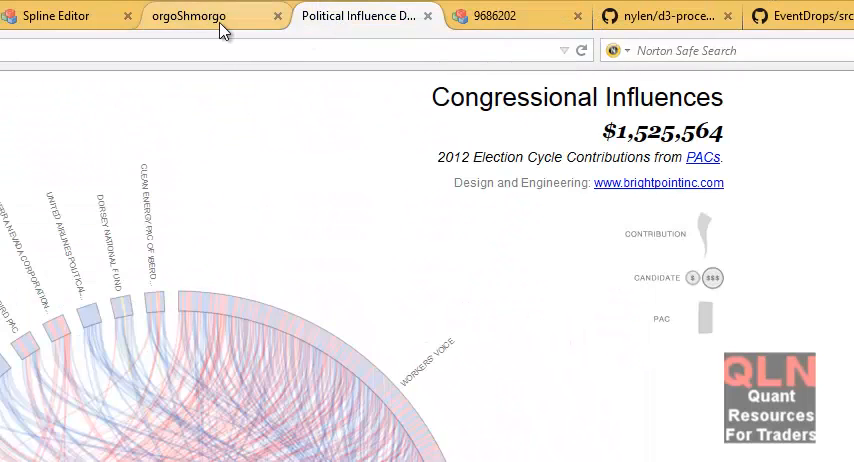
{"action": "left_click", "coordinate": [188, 16]}
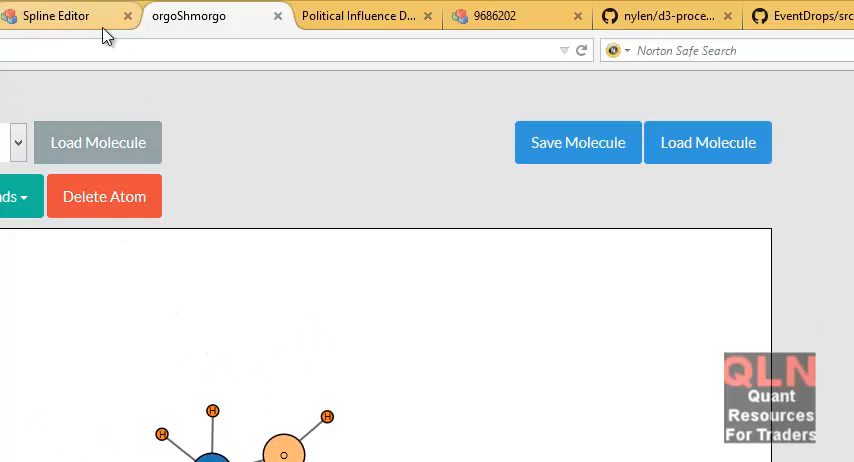
{"action": "left_click", "coordinate": [56, 14]}
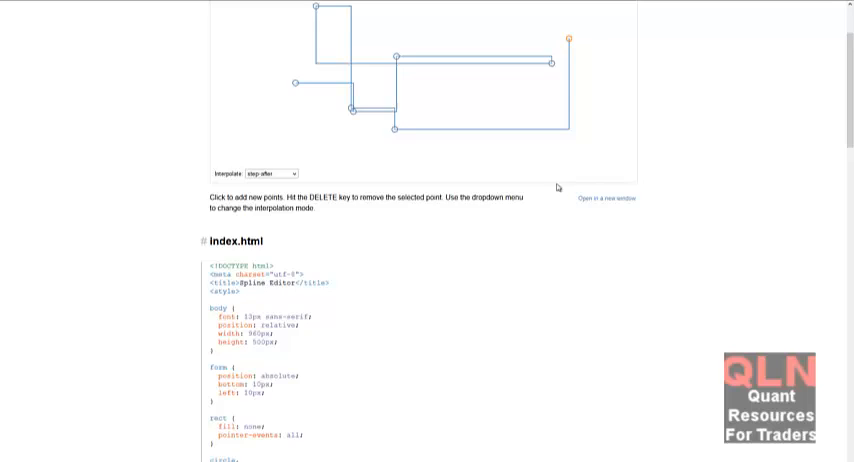
{"action": "scroll", "scroll_direction": "up", "scroll_amount": 3}
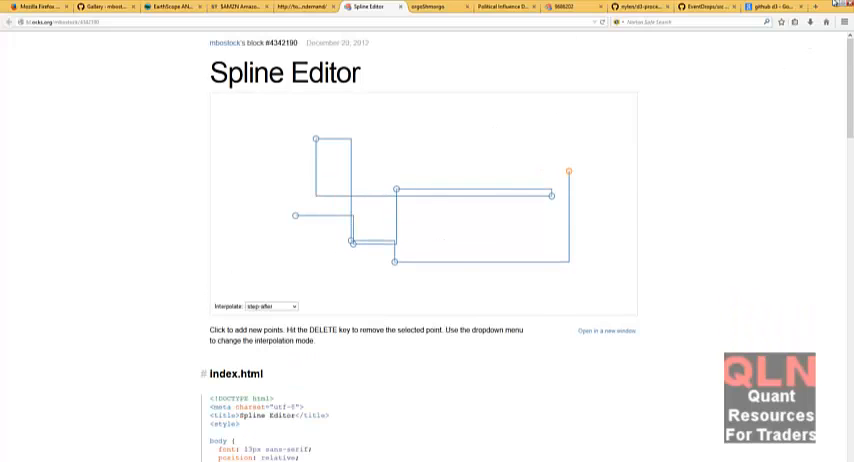
{"action": "scroll", "scroll_direction": "down", "scroll_amount": 3}
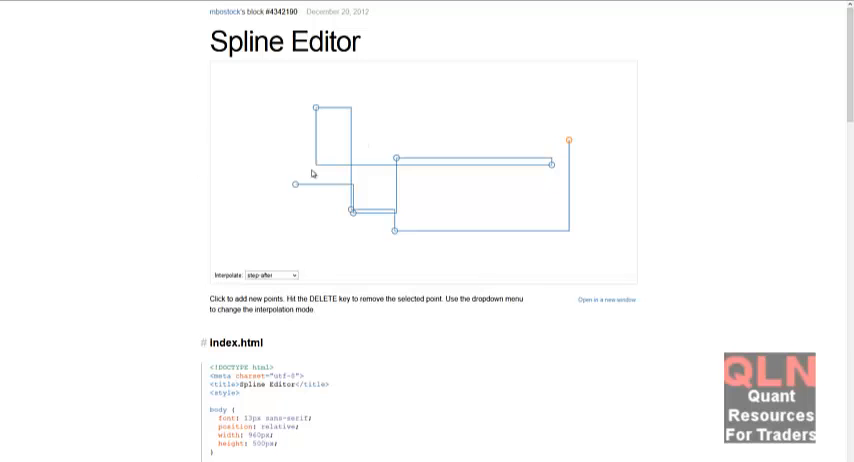
{"action": "mouse_move", "coordinate": [446, 290]}
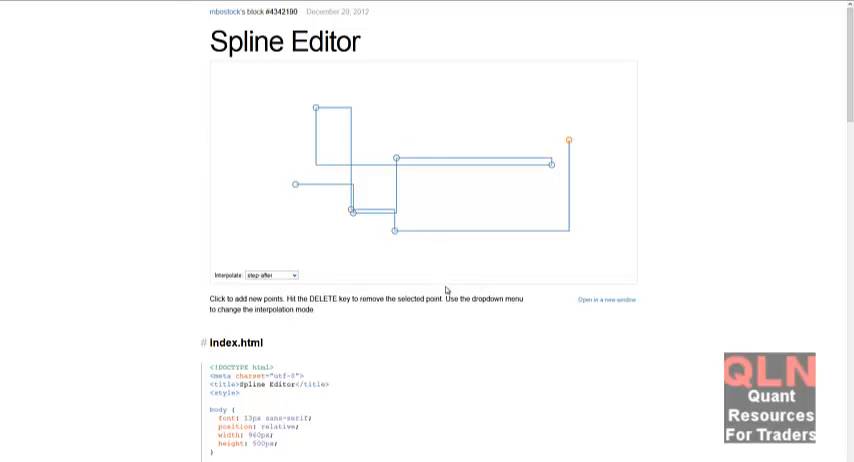
{"action": "scroll", "scroll_direction": "down", "scroll_amount": 3}
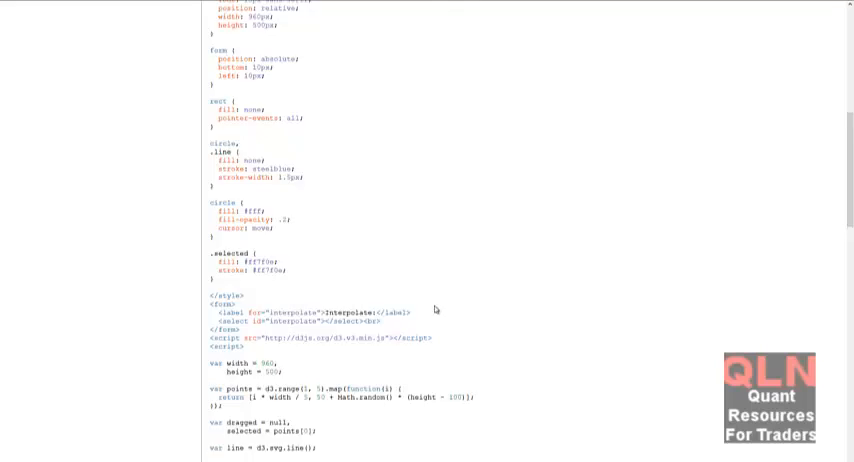
{"action": "scroll", "scroll_direction": "down", "scroll_amount": 3}
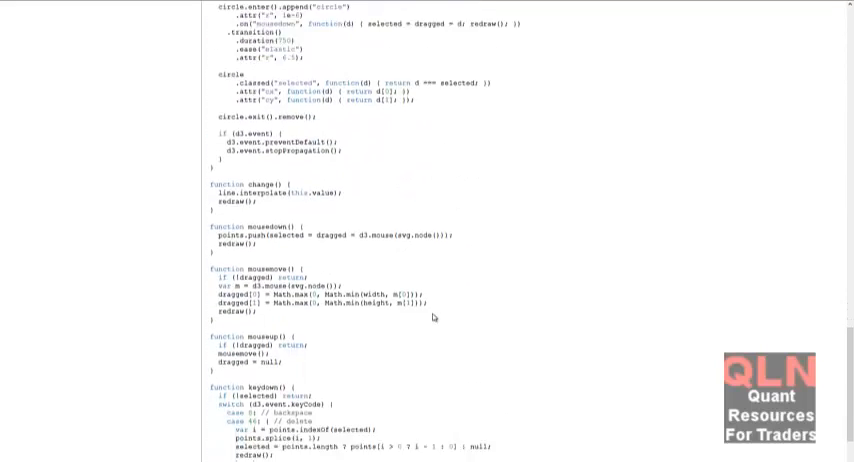
{"action": "scroll", "scroll_direction": "up", "scroll_amount": 3}
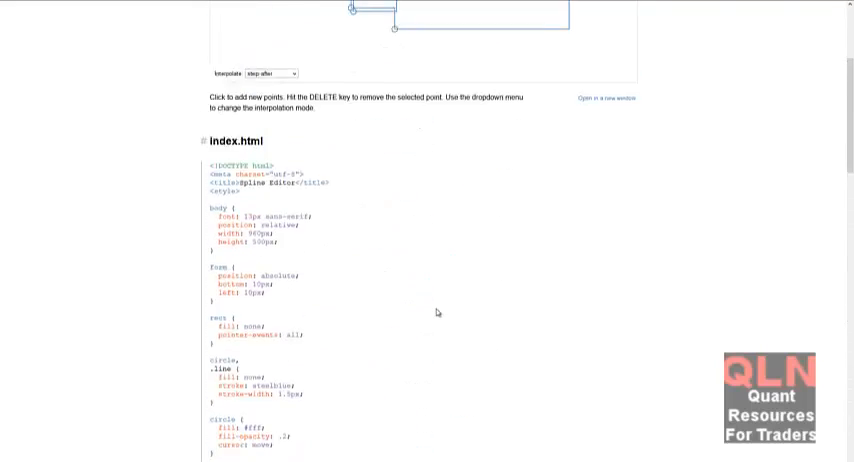
{"action": "scroll", "scroll_direction": "up", "scroll_amount": 3}
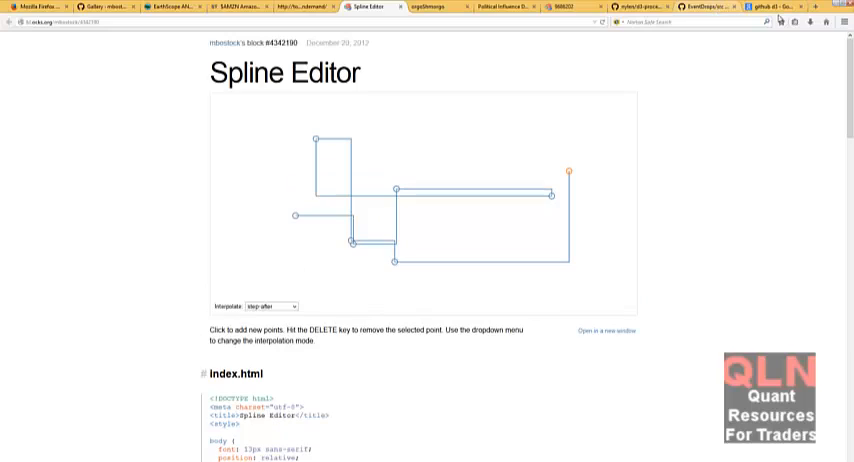
{"action": "scroll", "scroll_direction": "down", "scroll_amount": 3}
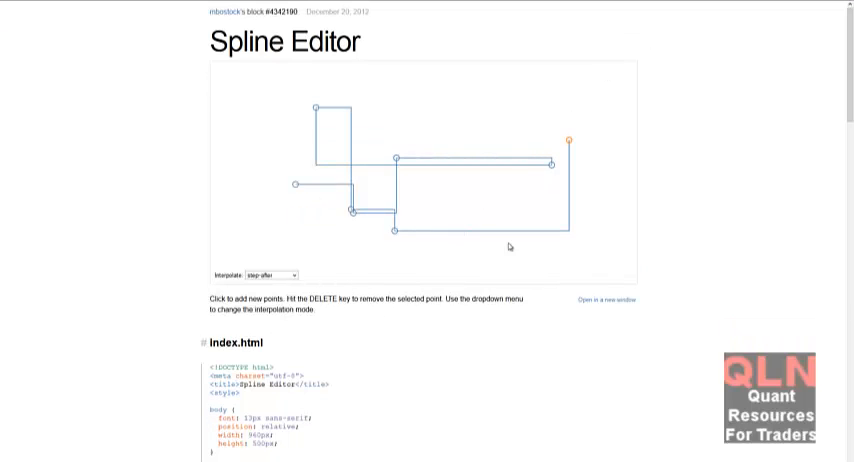